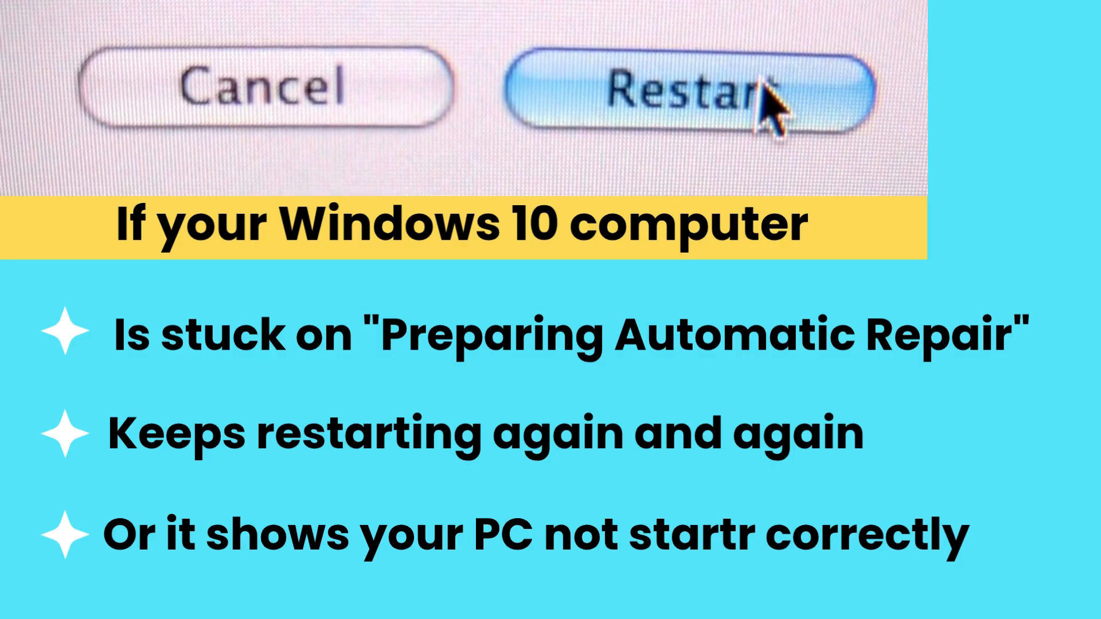
mouse_move(460, 84)
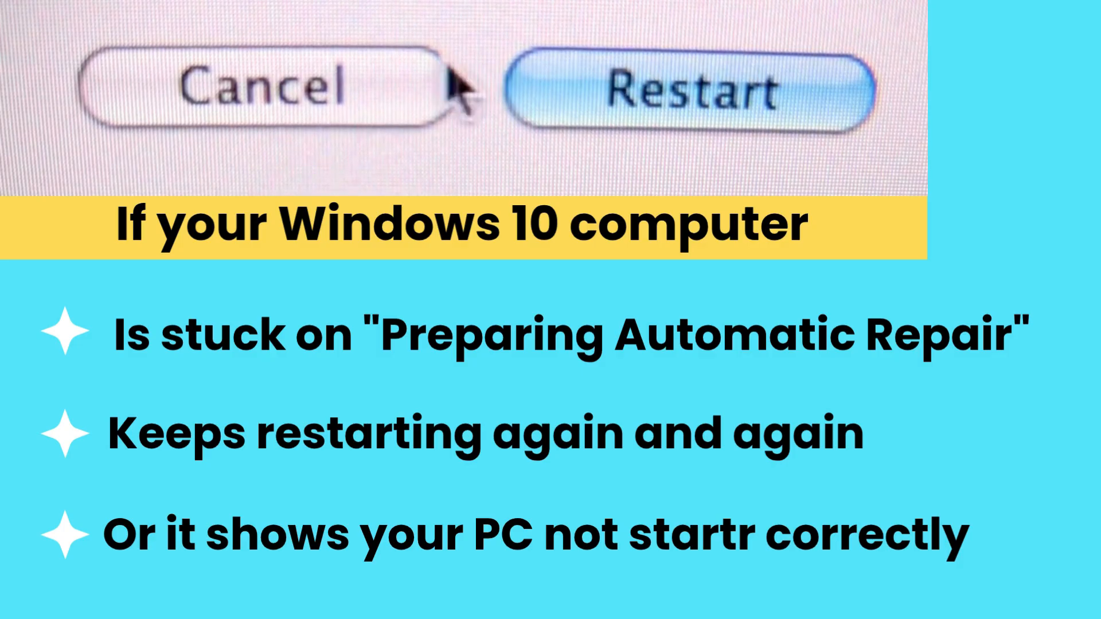
mouse_move(737, 99)
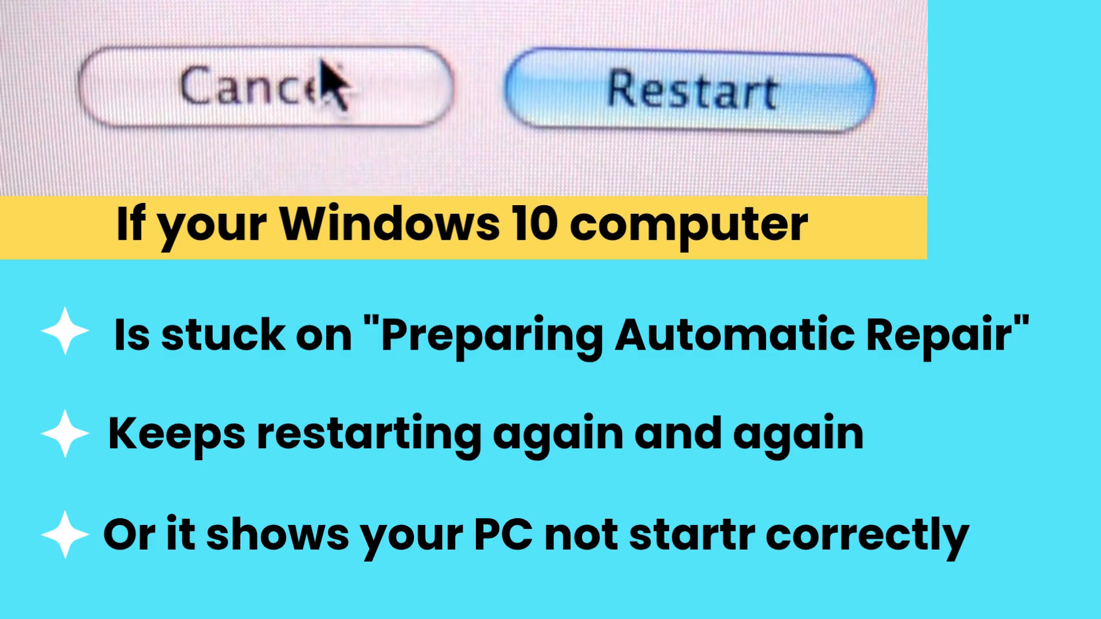
mouse_move(646, 105)
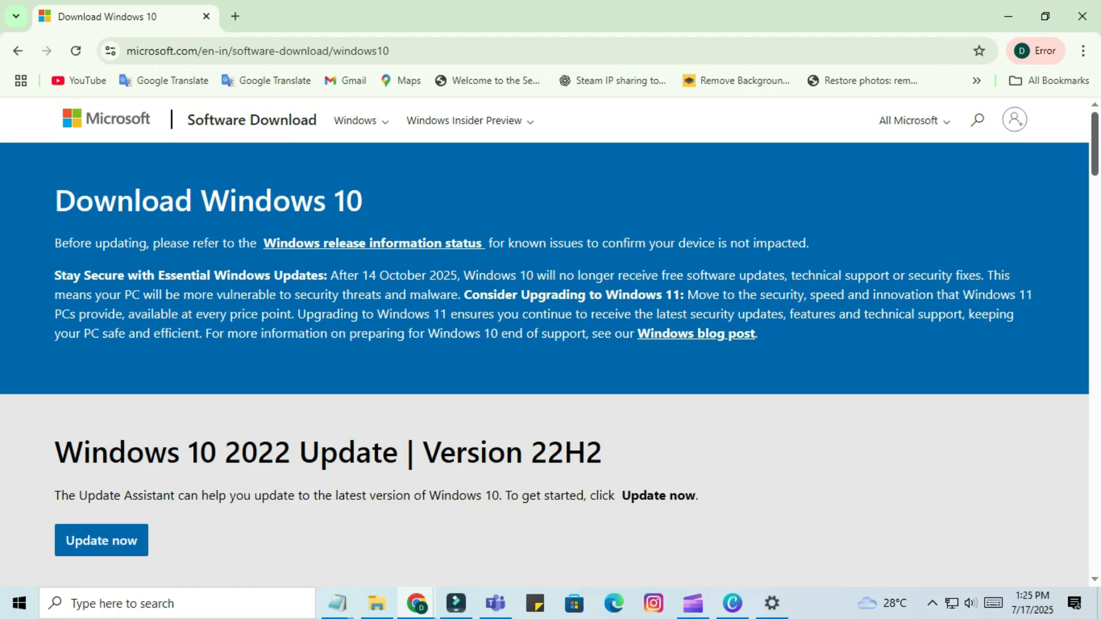
Step: Go through Advanced options on the Automatic Repair screen into the recovery Command Prompt
scroll(down, 3)
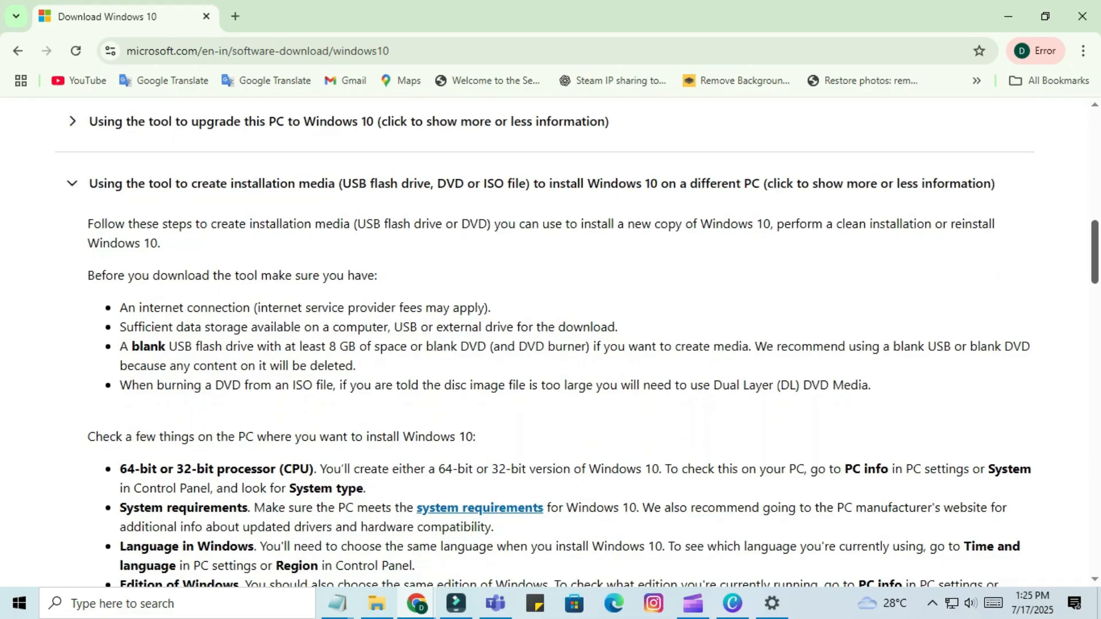
scroll(down, 3)
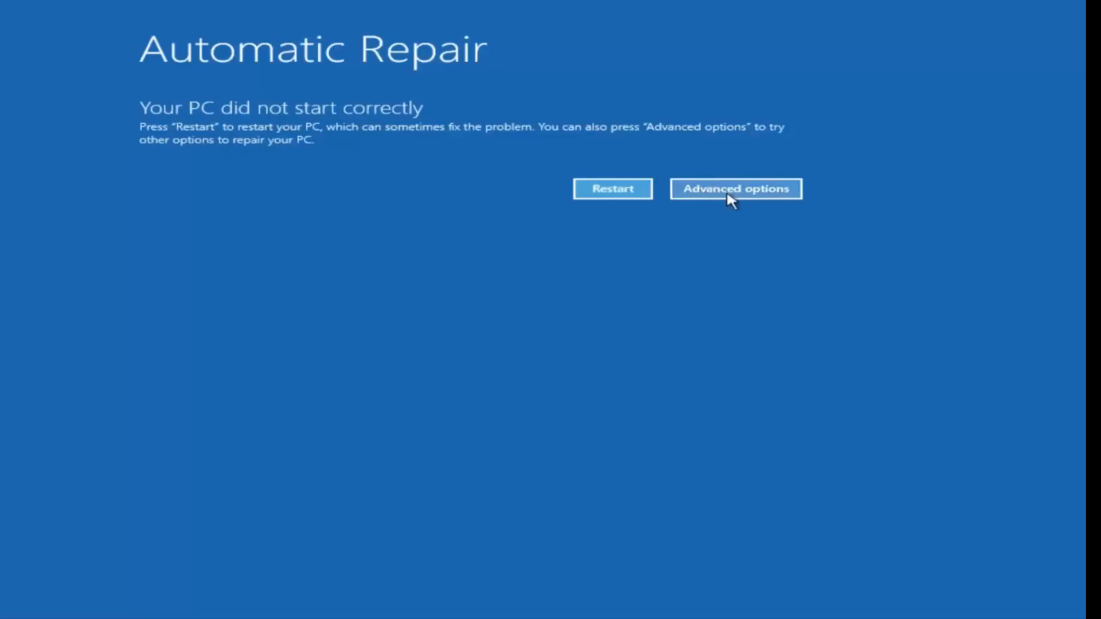
click(735, 188)
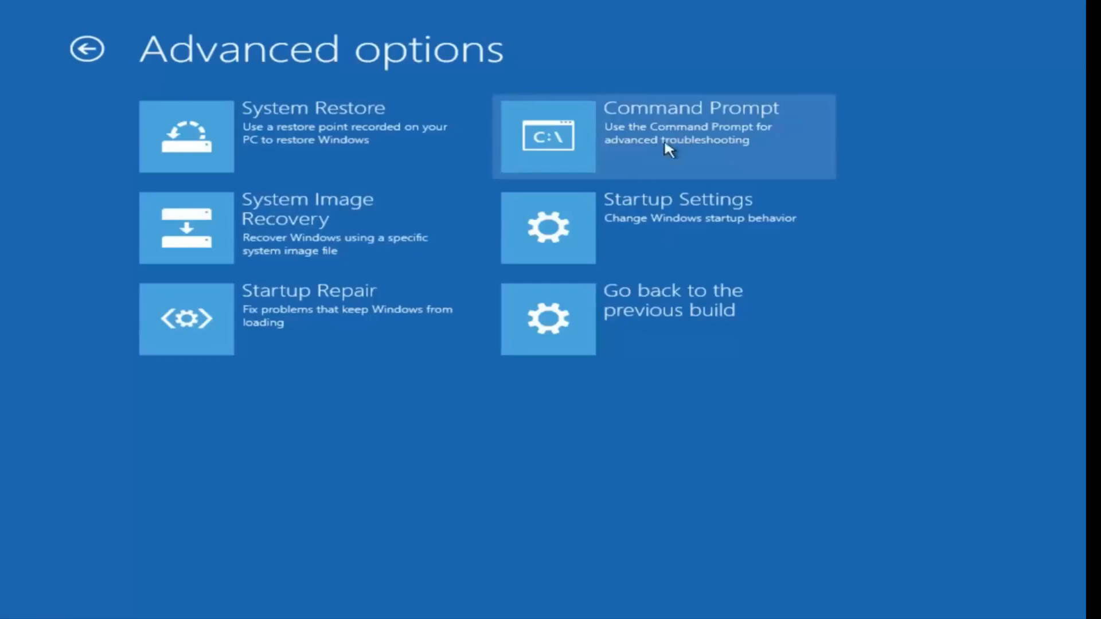
click(663, 135)
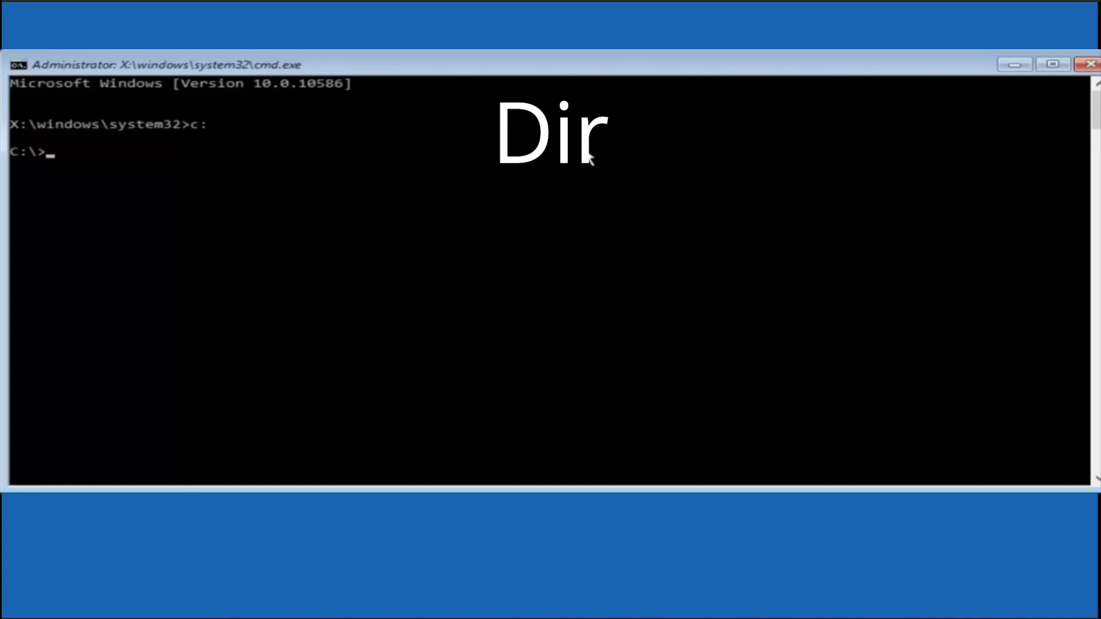
Step: List the C: drive and change into the \windows\system32\config folder
text(dir)
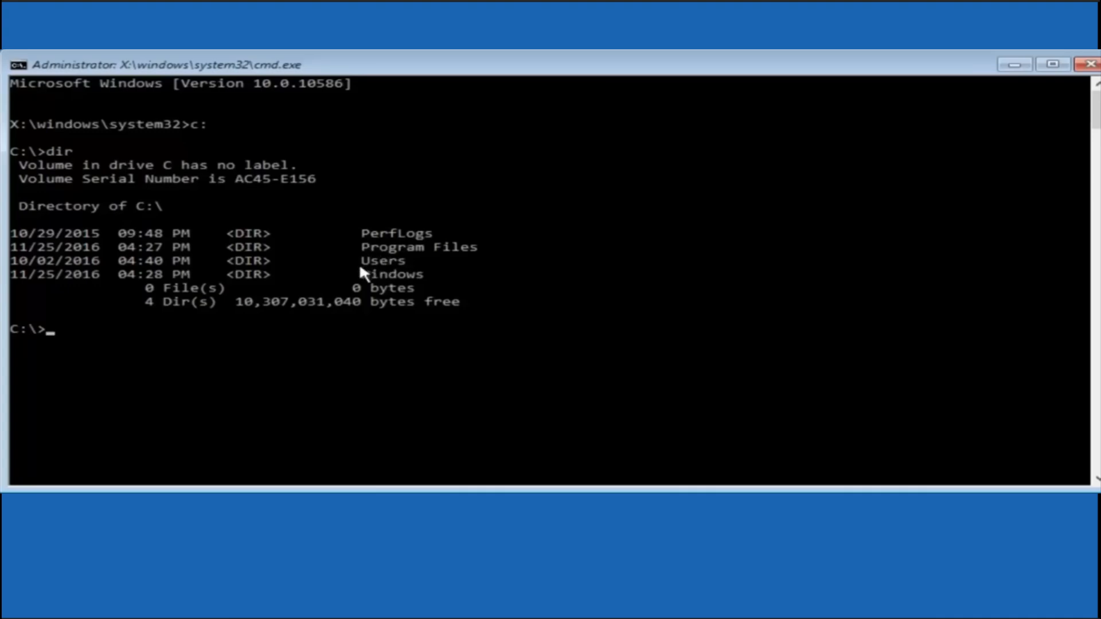
mouse_move(88, 348)
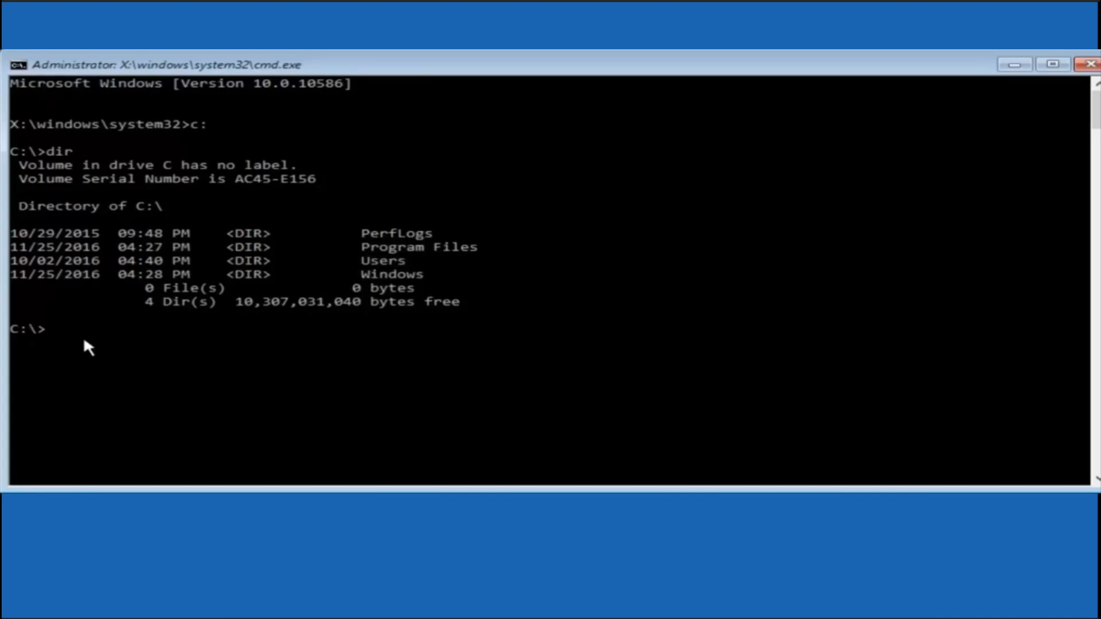
text(cd)
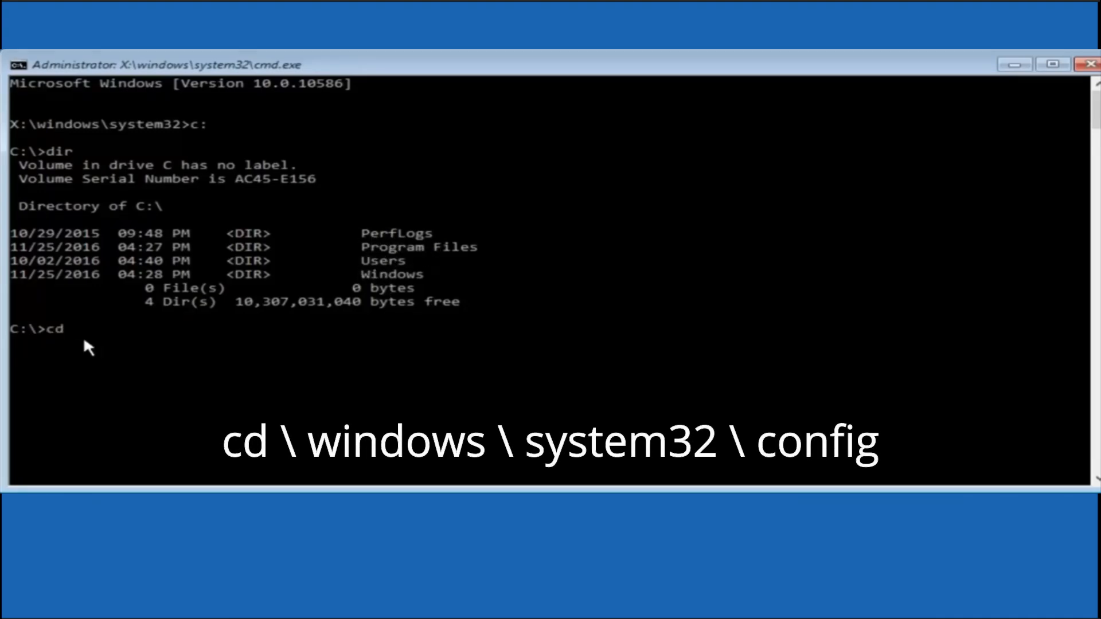
text(\windows\system32\config)
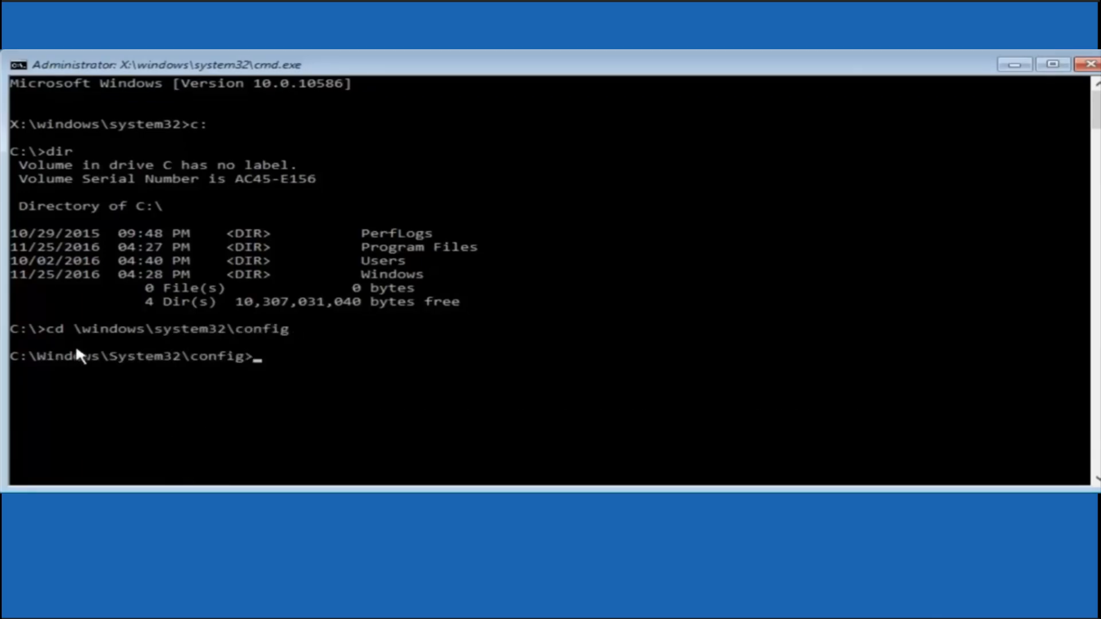
Step: Make a Backup folder there and copy all the config files (*.*) into it
text(MD)
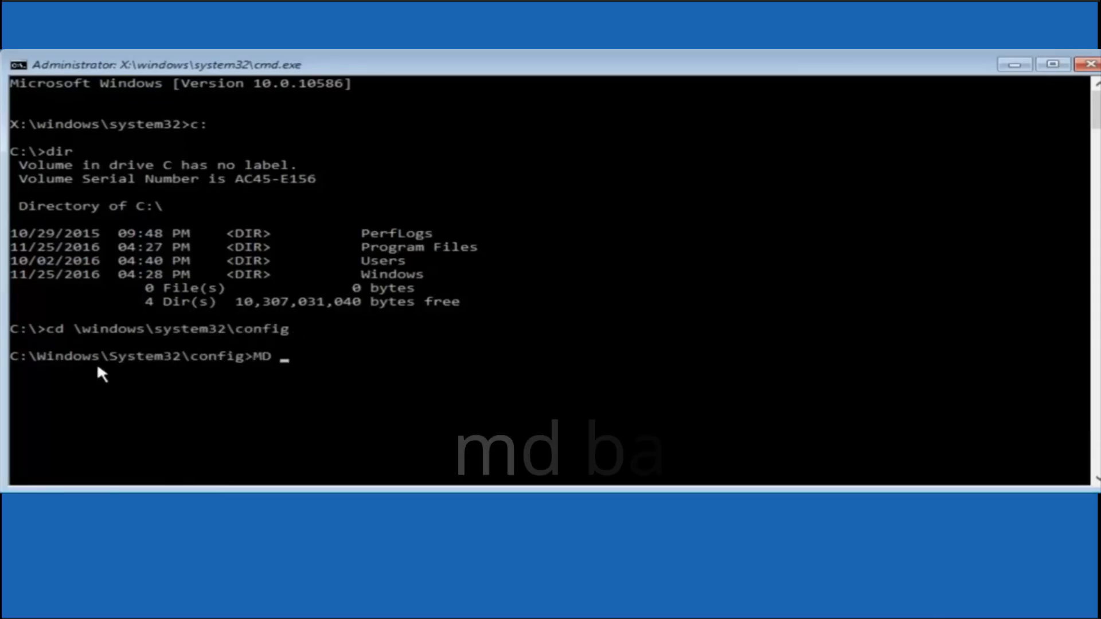
text(Backup)
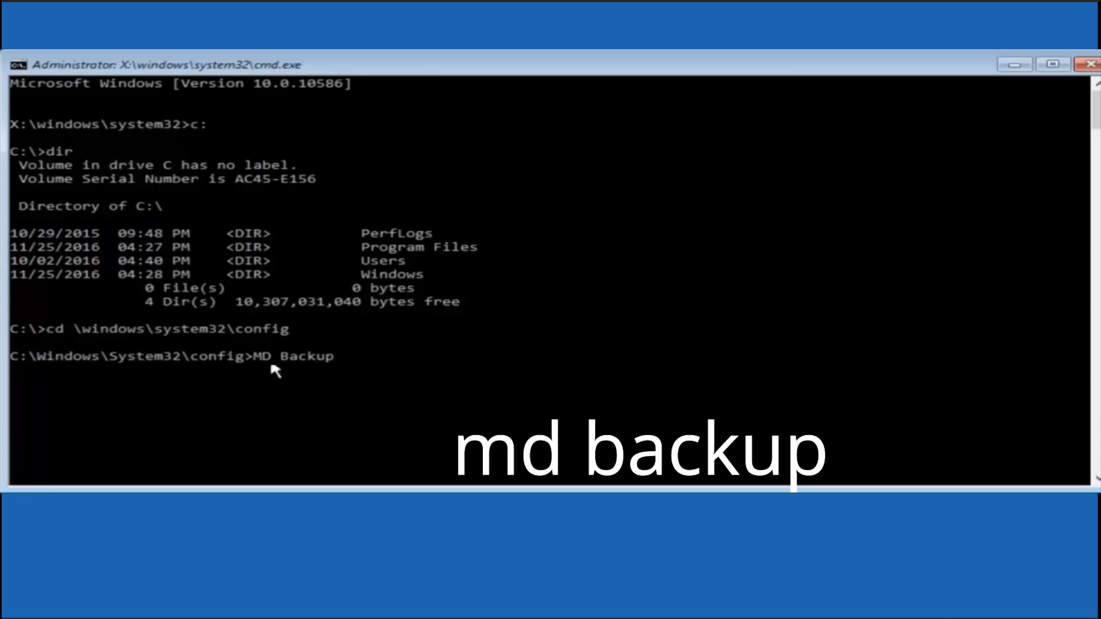
text(copy)
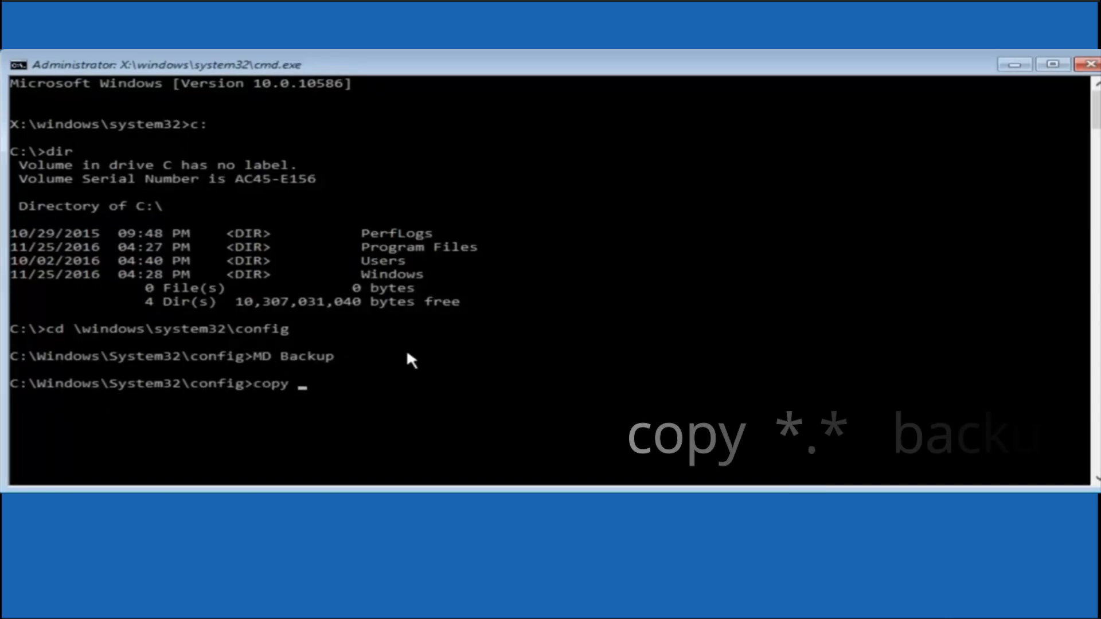
text(*.*)
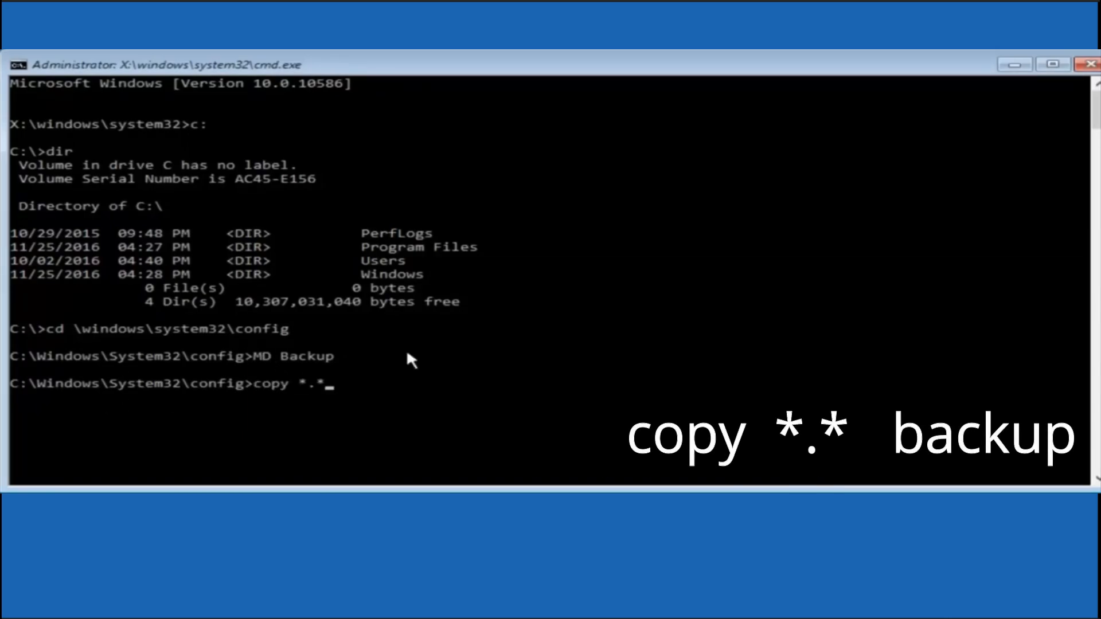
text(backup)
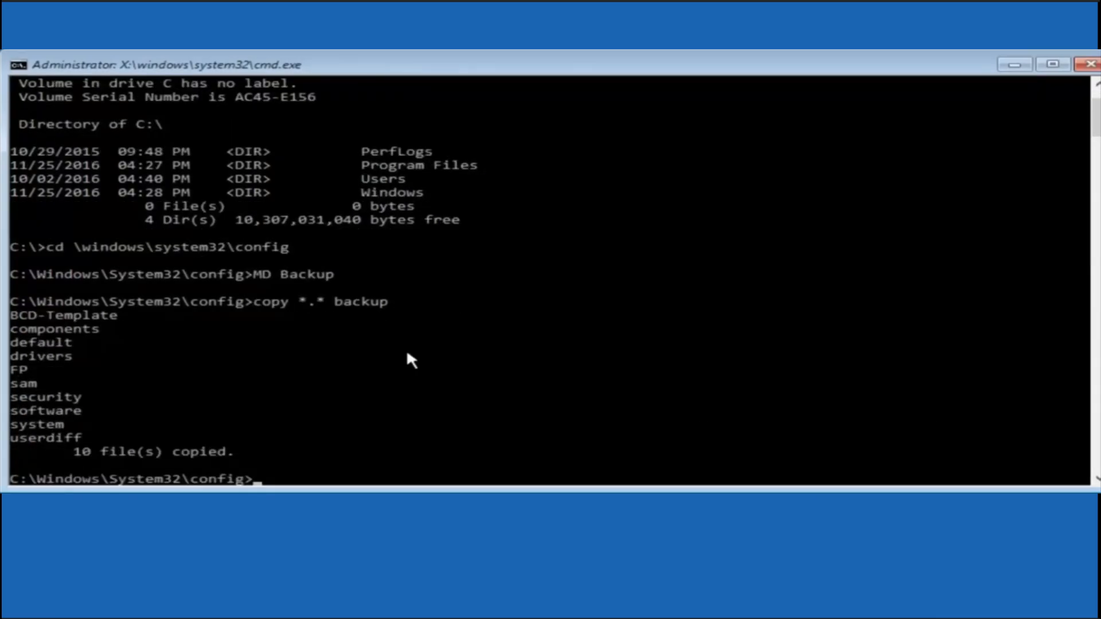
Step: Change into the RegBack folder and list its five registry backup files
text(CD re)
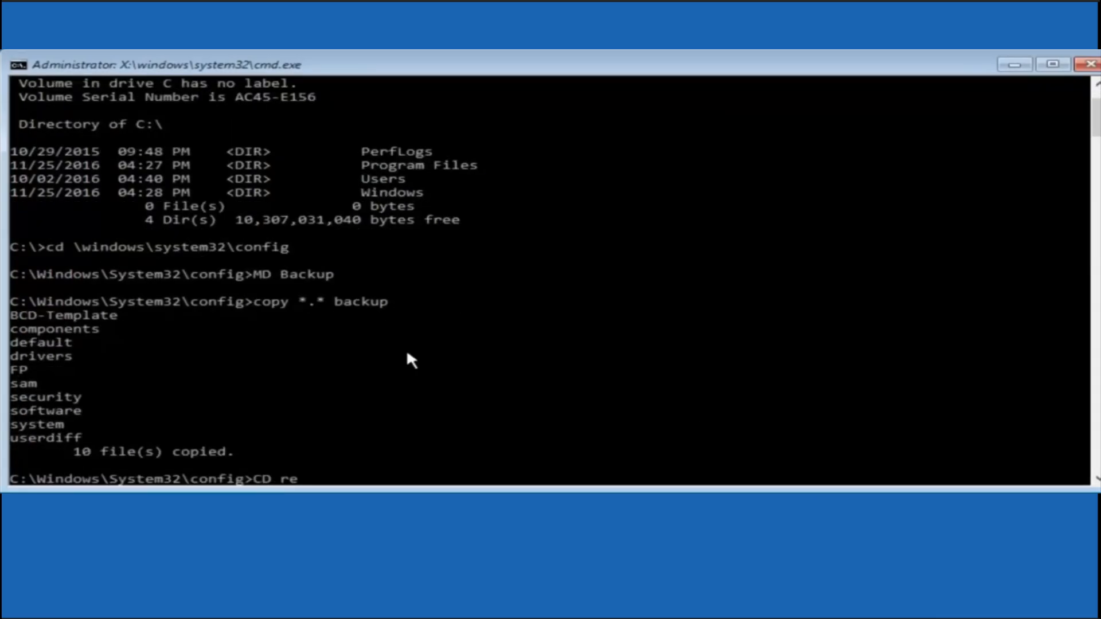
text(gback)
text(dir)
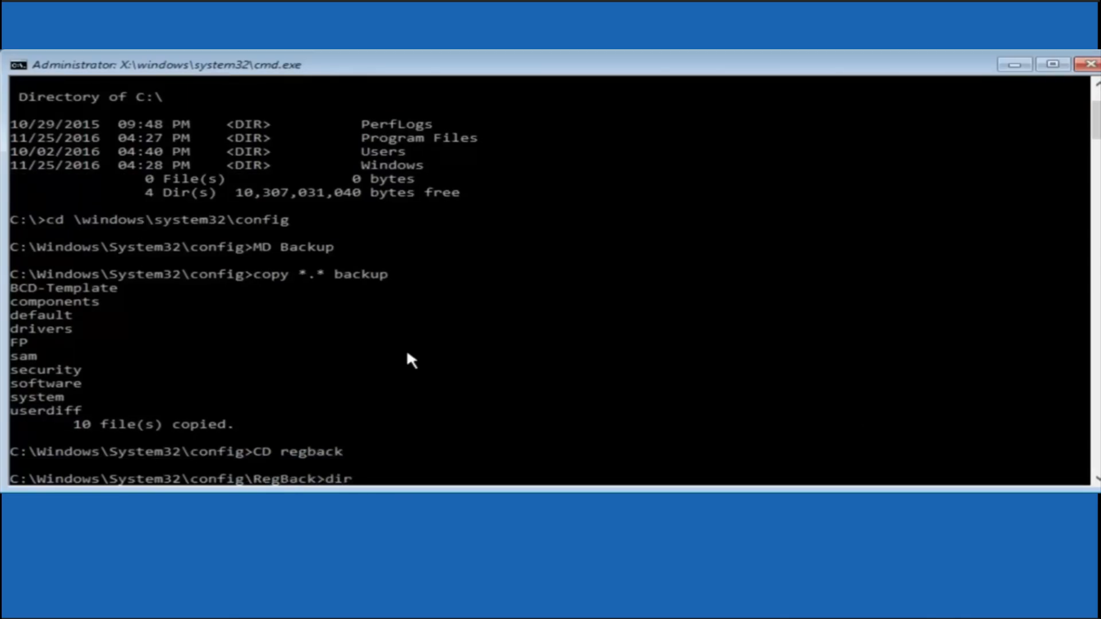
key(Enter)
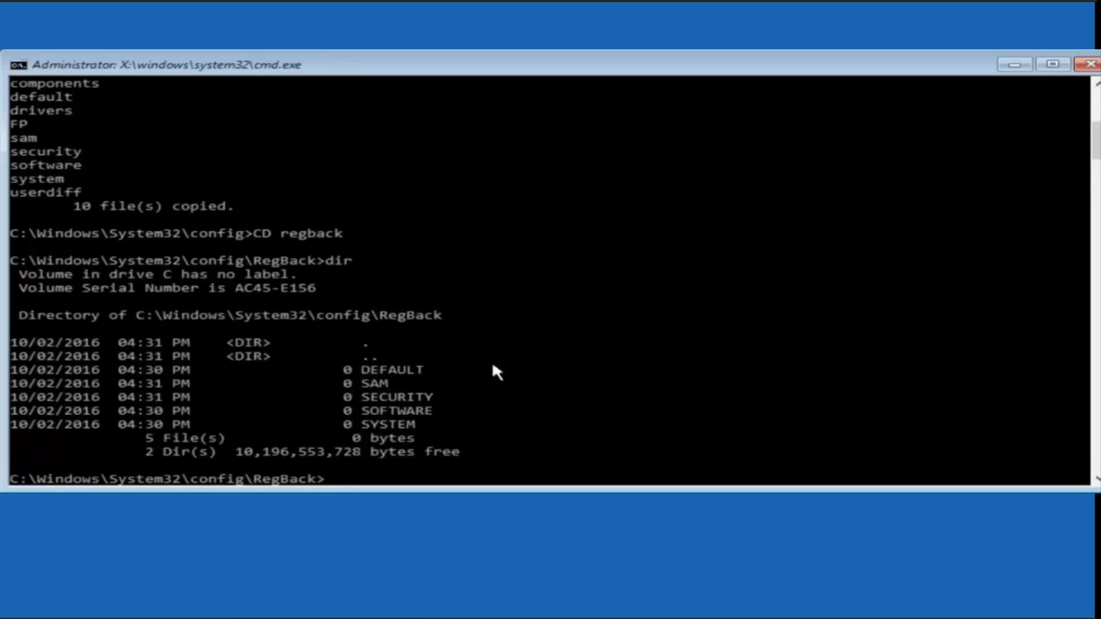
mouse_move(314, 434)
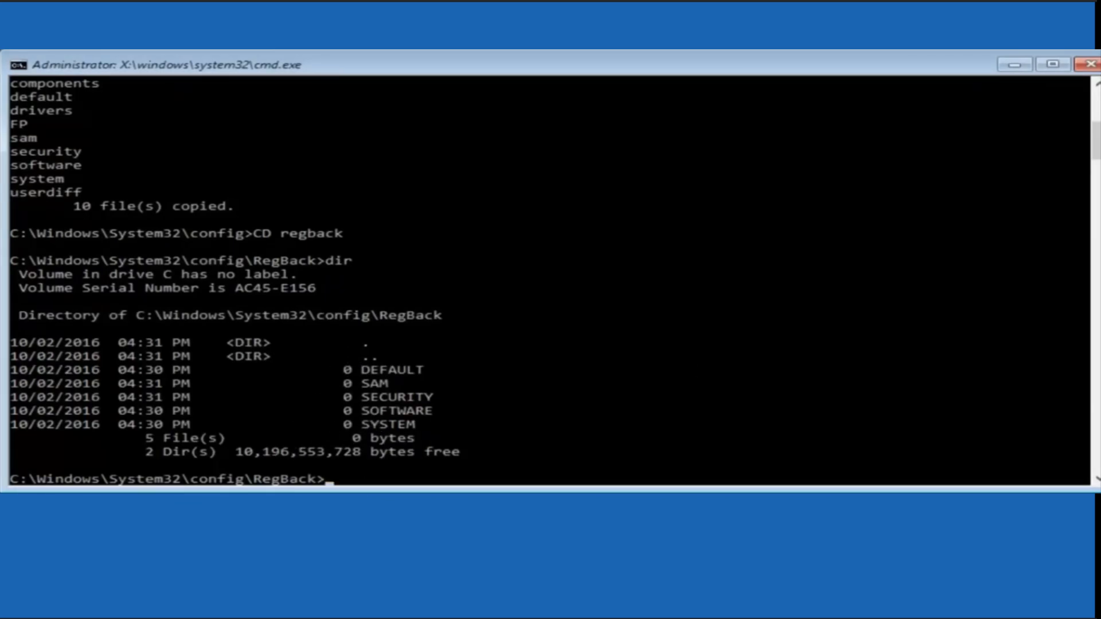
Step: Copy all RegBack files up into config, overwriting all, then exit the prompt
text(copy)
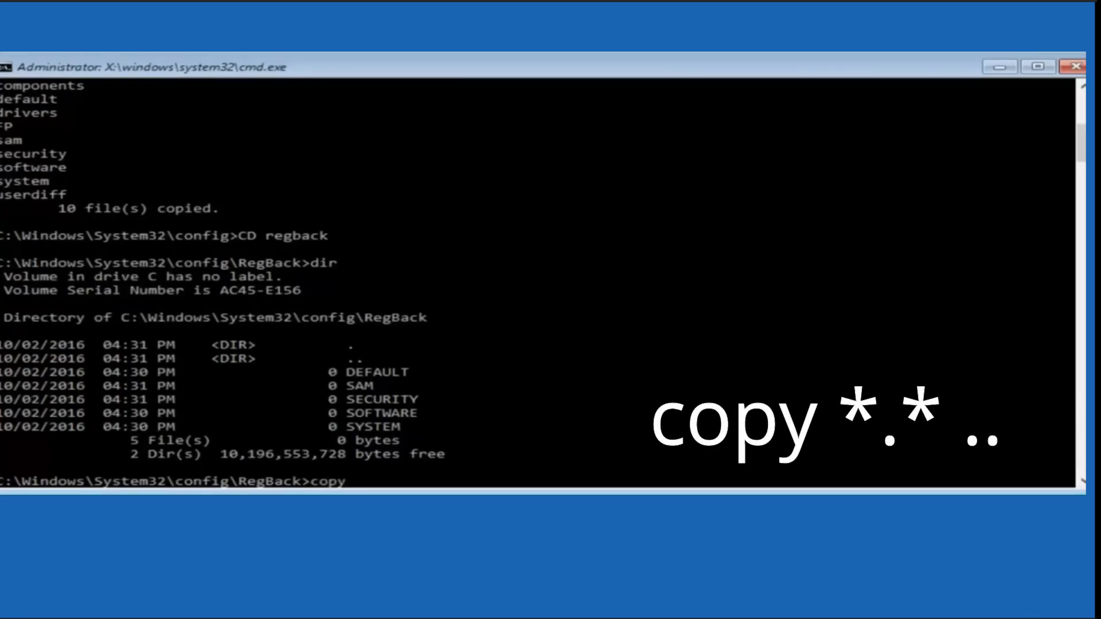
text(*.* ..)
text(A)
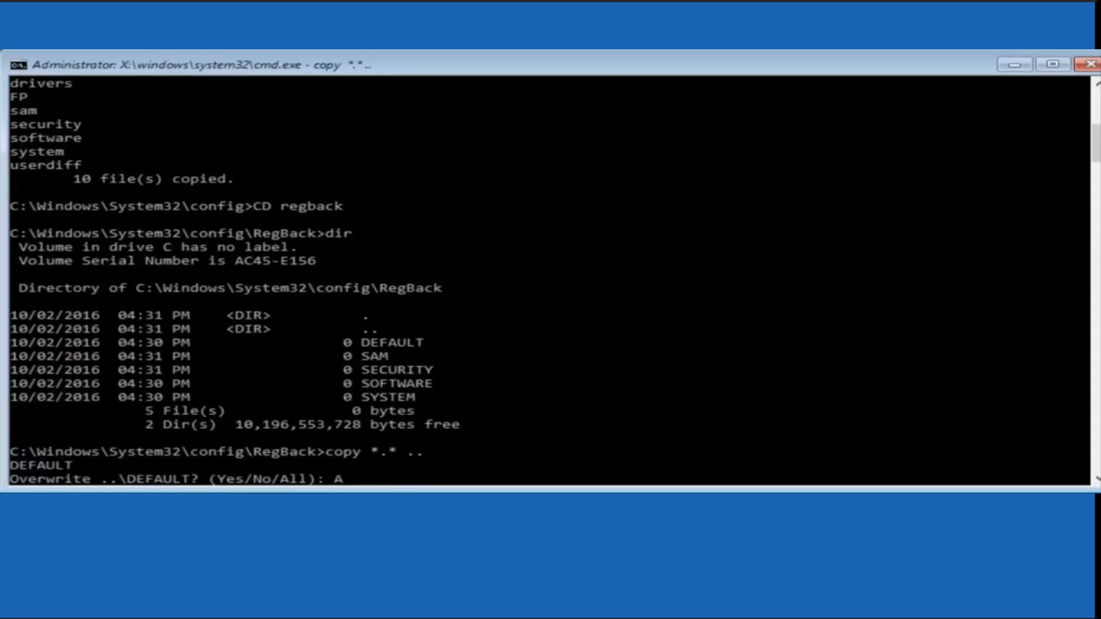
key(enter)
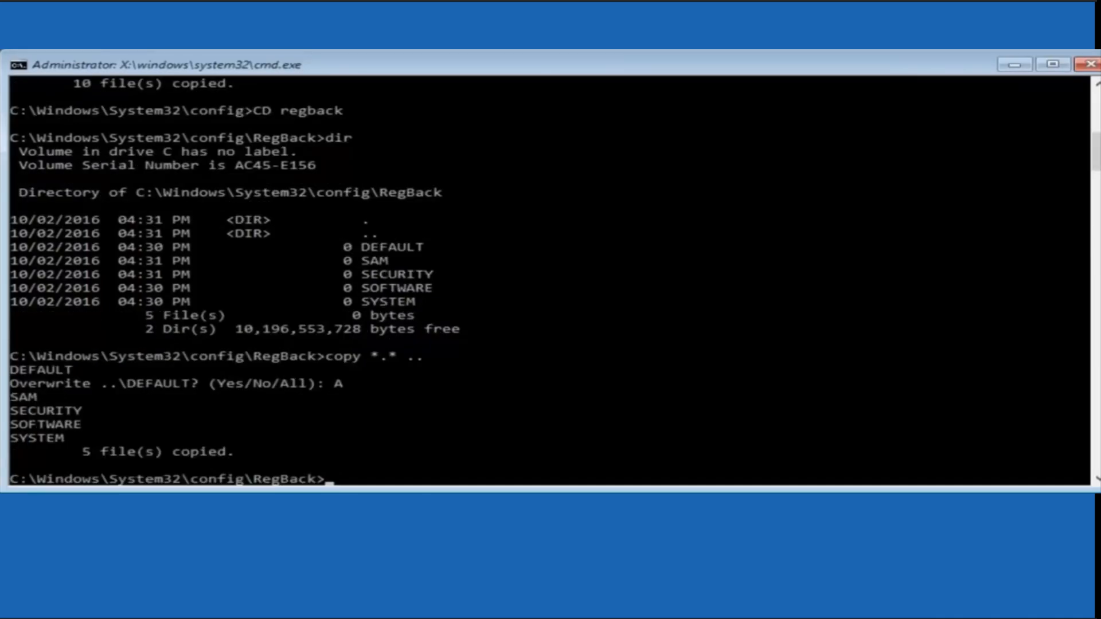
text(exit)
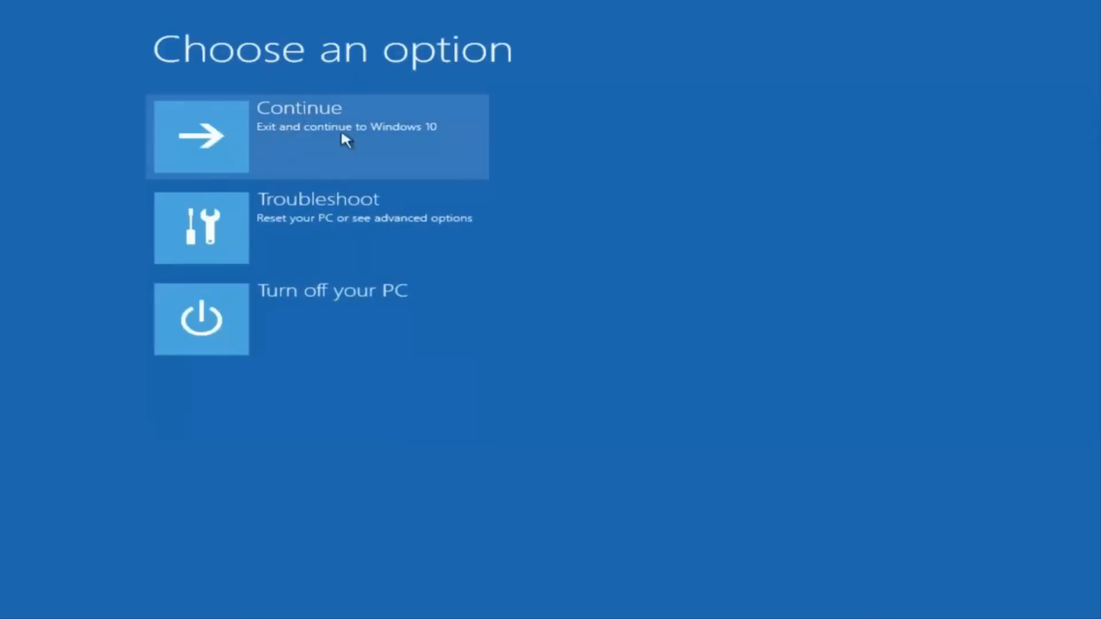
Step: Choose Continue to exit recovery and restart the PC into Windows 10
click(316, 137)
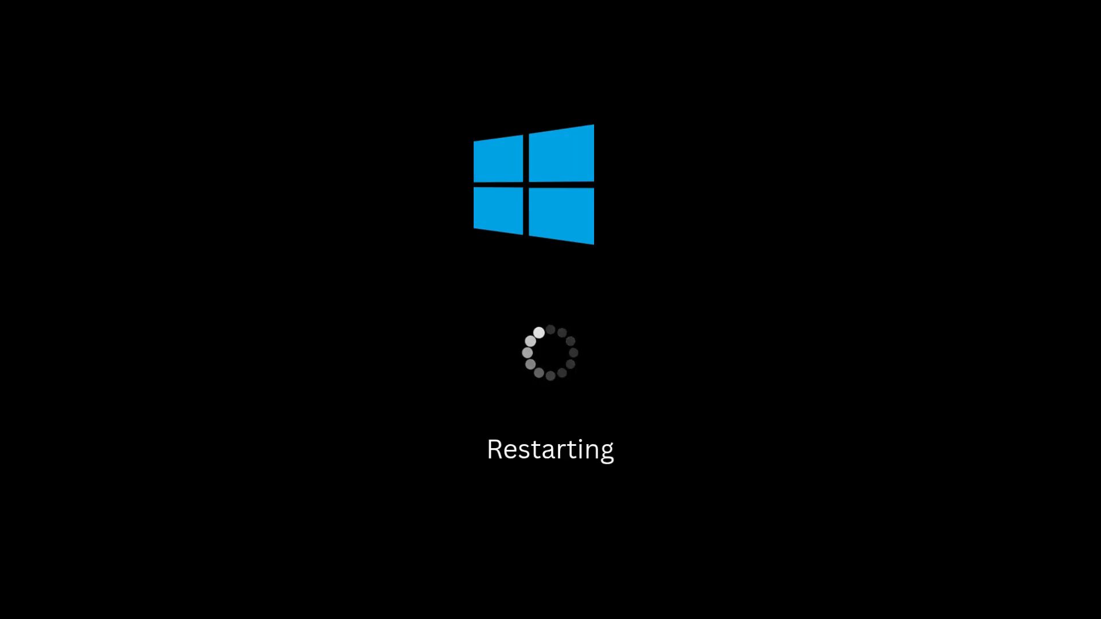